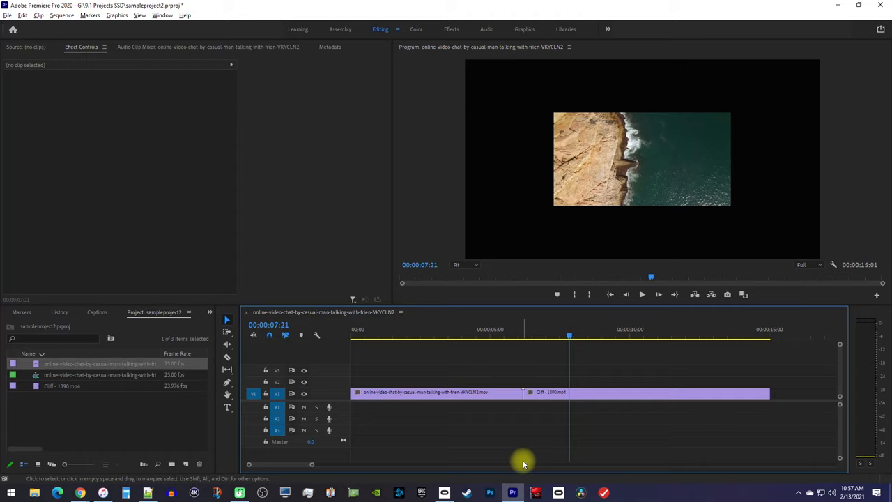
- Set the sequence frame size to 1920 by 1012 in Sequence Settings
click(62, 15)
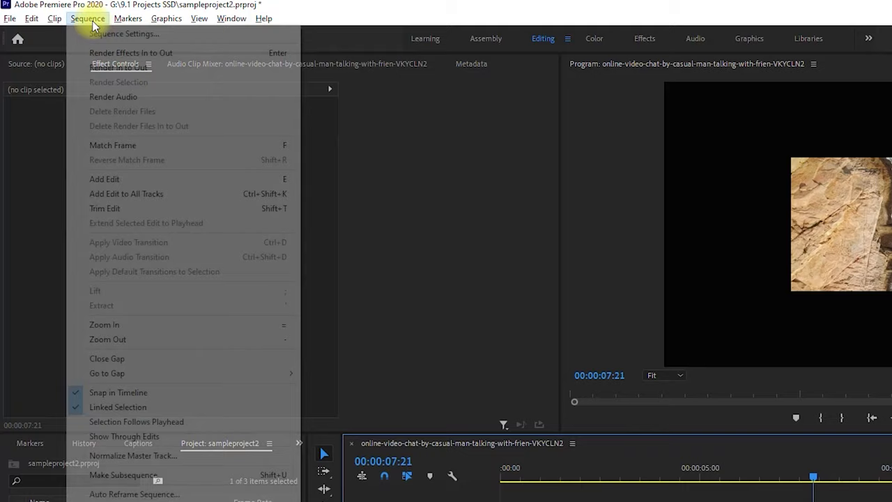
click(124, 34)
text(1012)
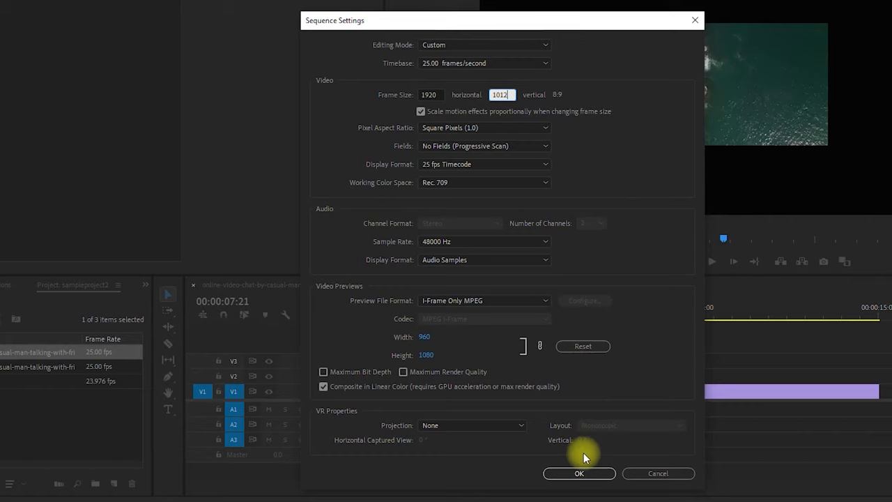
click(579, 473)
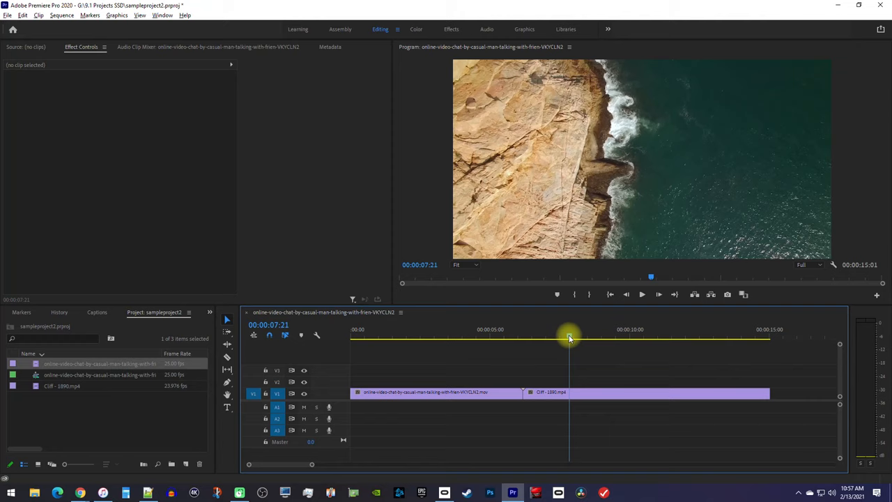
- Scale the cliff clip non-uniformly to height 222, width 200.5, then scrub back to the talking-man clip
drag(569, 338, 556, 347)
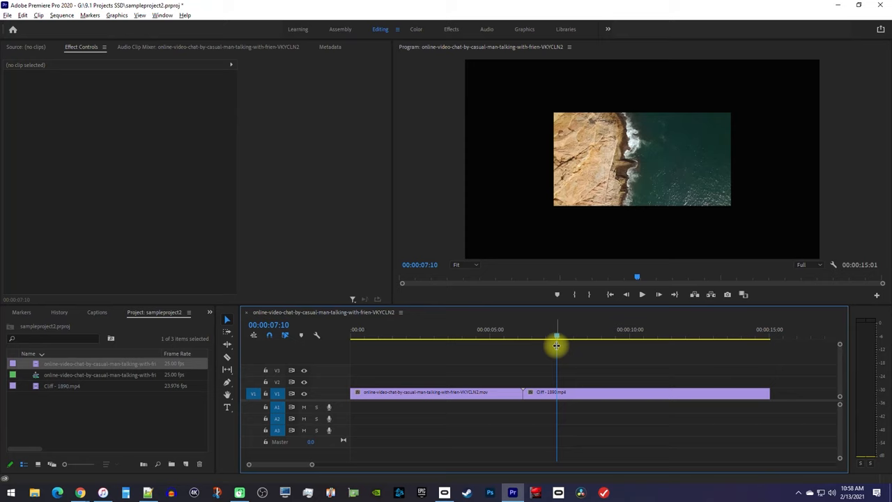
click(617, 392)
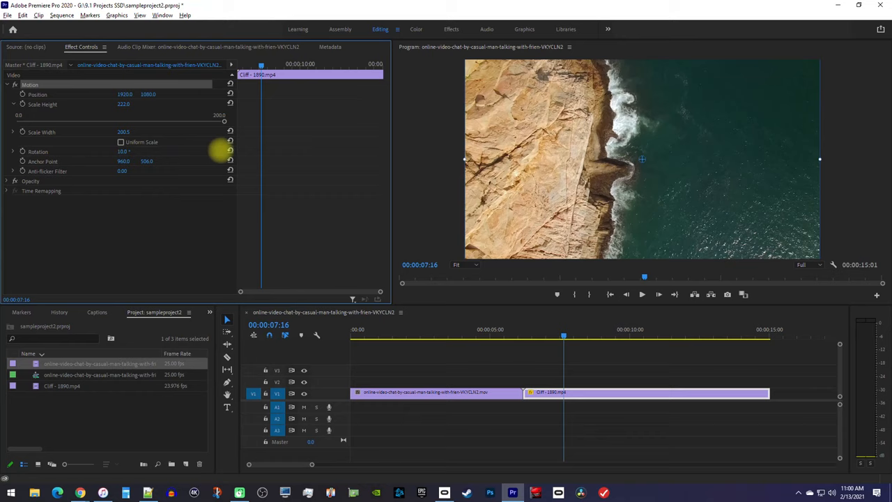
drag(563, 337, 504, 337)
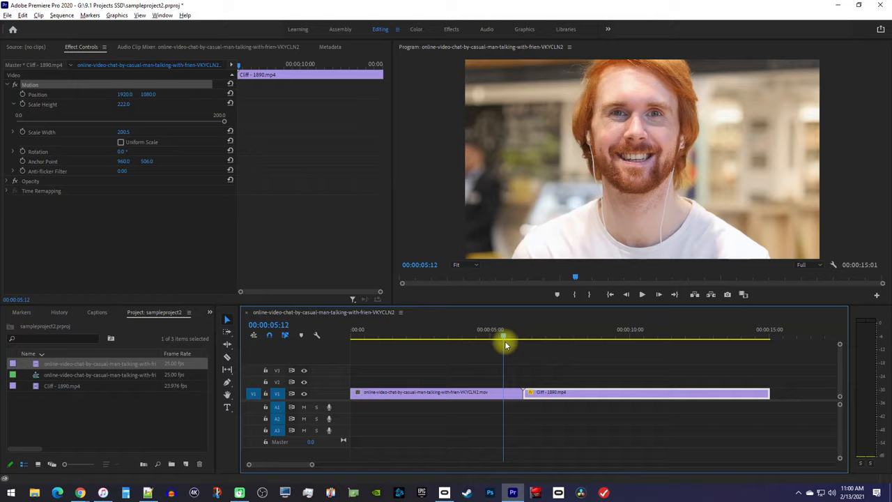